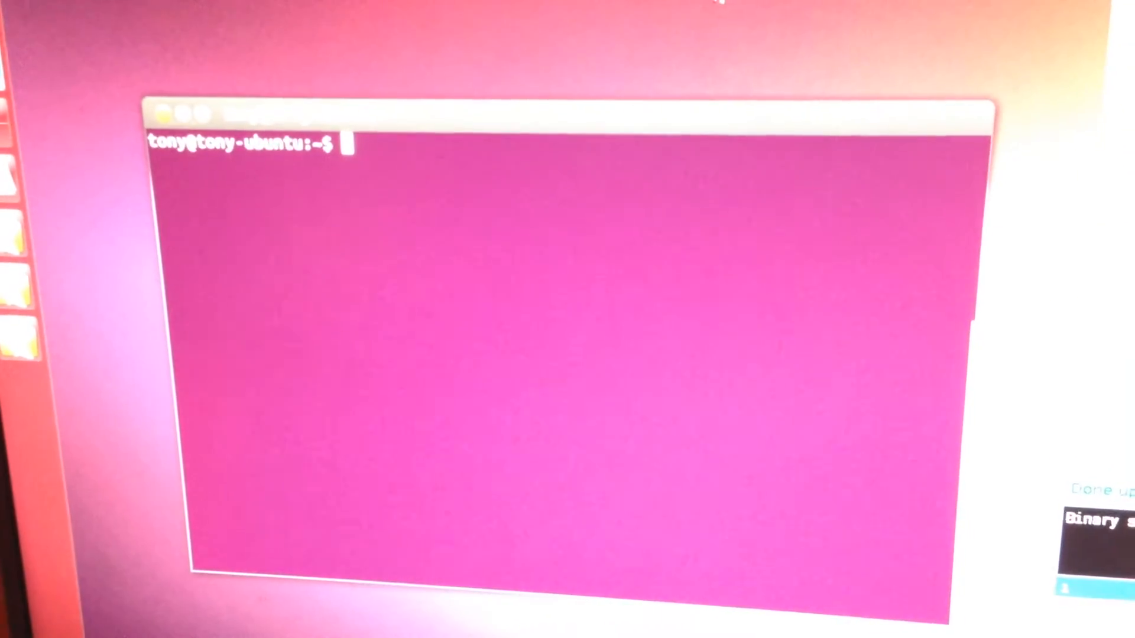
Step: Clear the terminal and start a telnet connection to 192.168.1.135
{"action": "type", "text": "clear"}
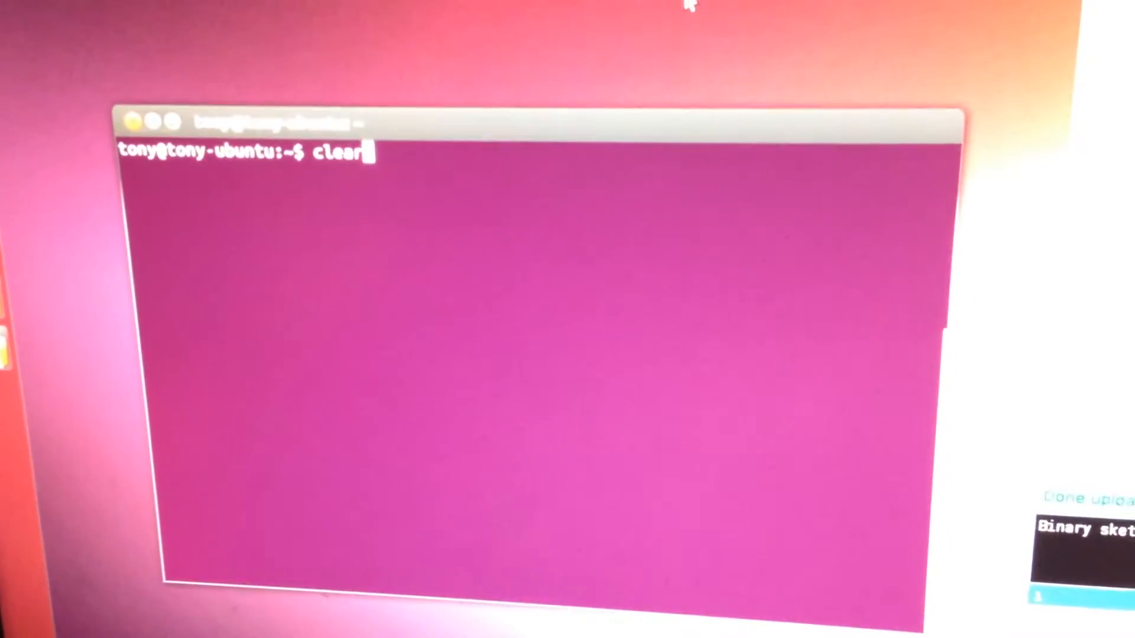
{"action": "type", "text": "telnet 192.168.1.135"}
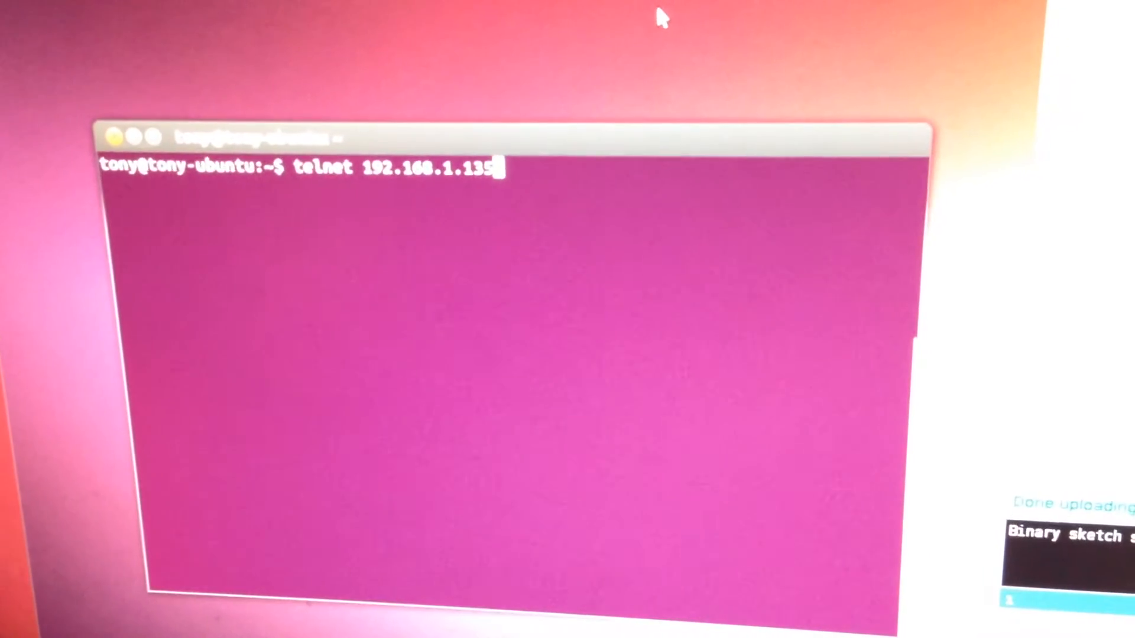
{"action": "key", "text": "Return"}
{"action": "type", "text": "telnet candybowl.local"}
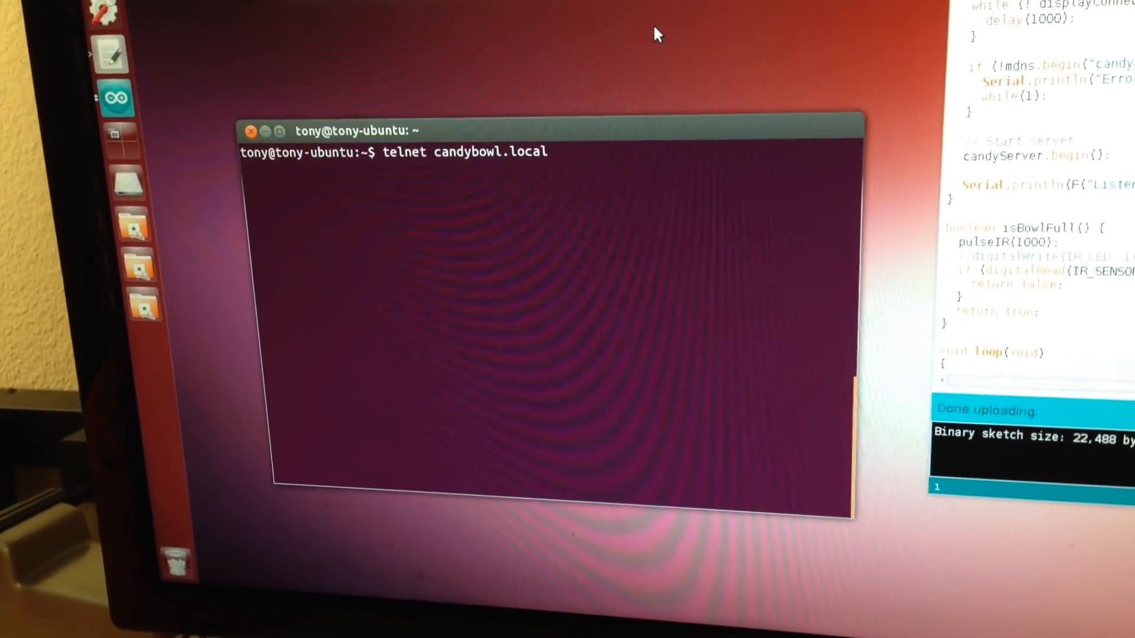
Step: Run telnet candybowl.local, connecting to it at 192.168.1.135
{"action": "key", "text": "Return"}
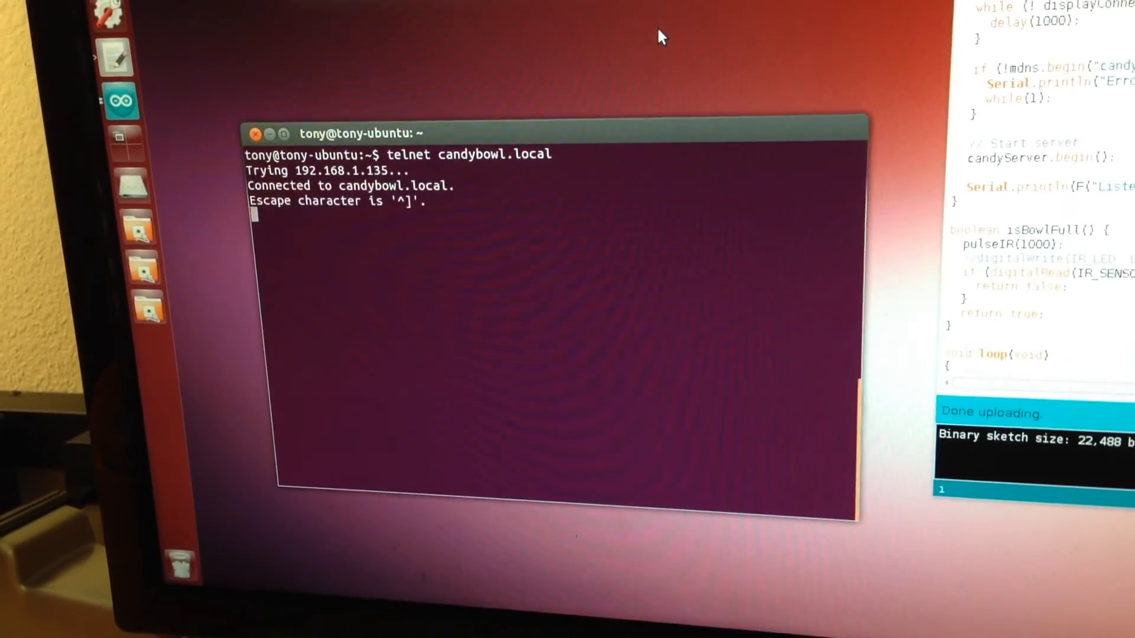